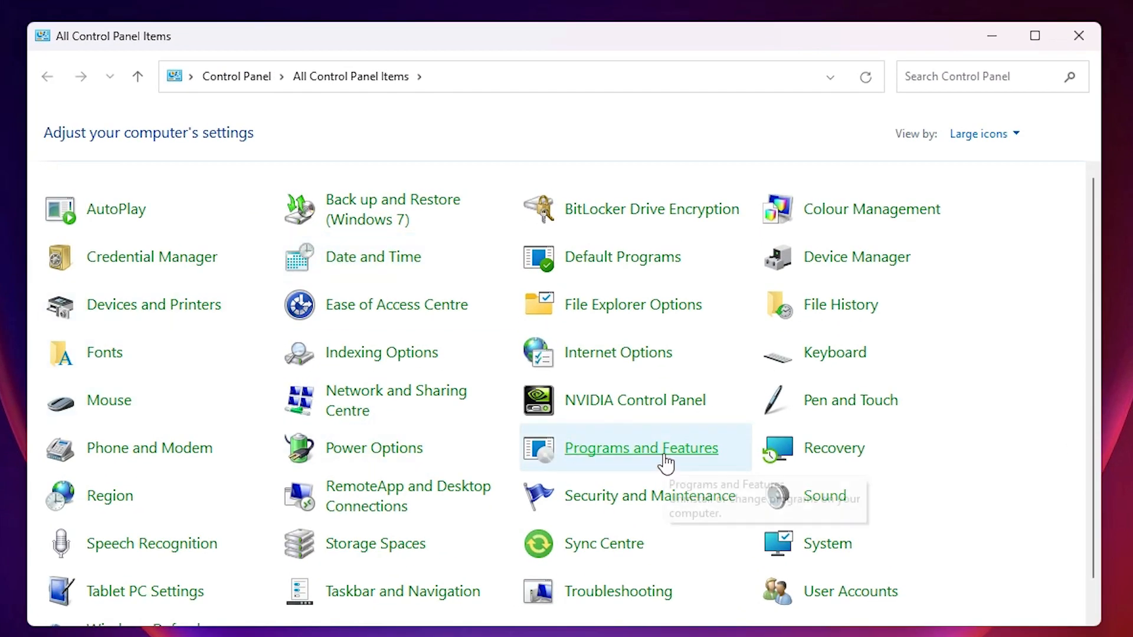
{"action": "mouse_move", "coordinate": [663, 463]}
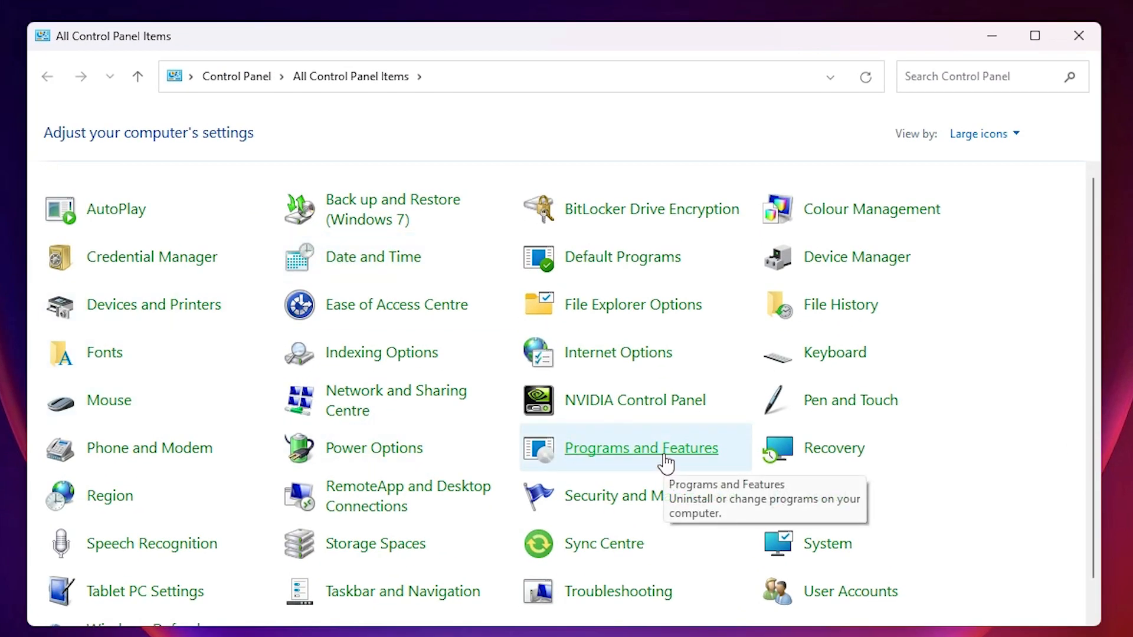
- Open Programs and Features, select VLC media player, and launch its uninstaller
{"action": "left_click", "coordinate": [640, 448]}
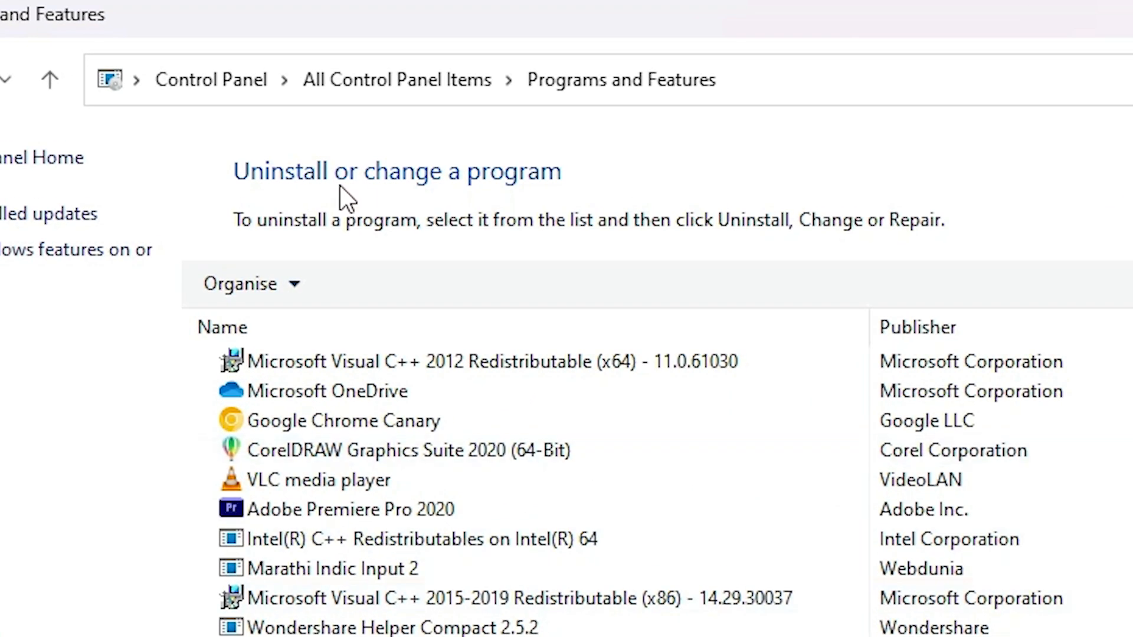
{"action": "mouse_move", "coordinate": [318, 323]}
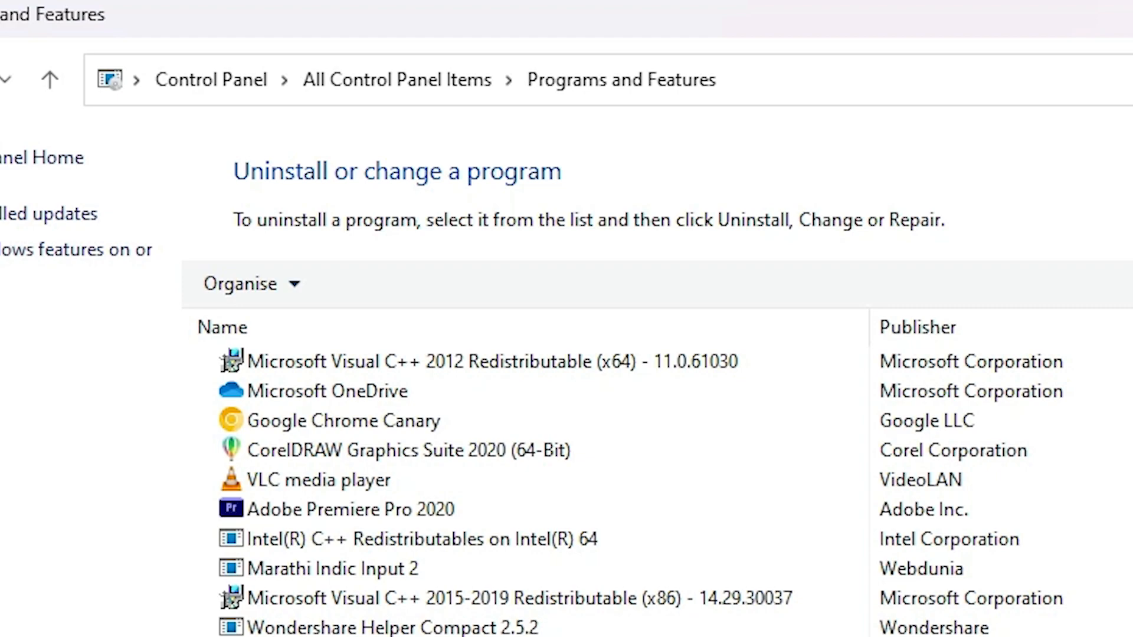
{"action": "left_click", "coordinate": [318, 480]}
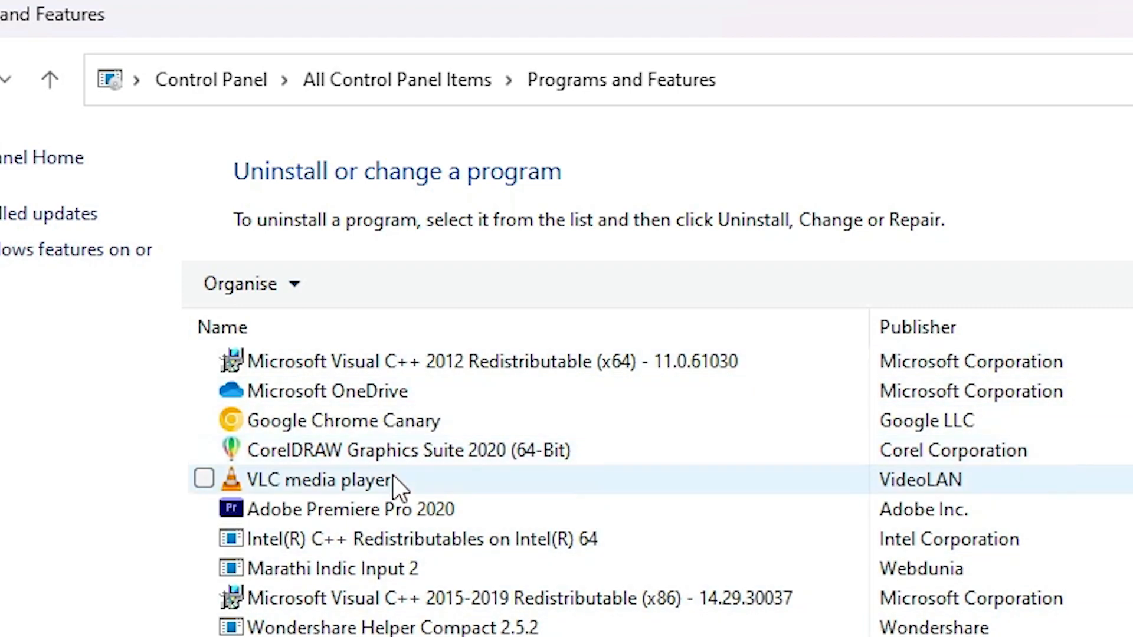
{"action": "left_click", "coordinate": [203, 479]}
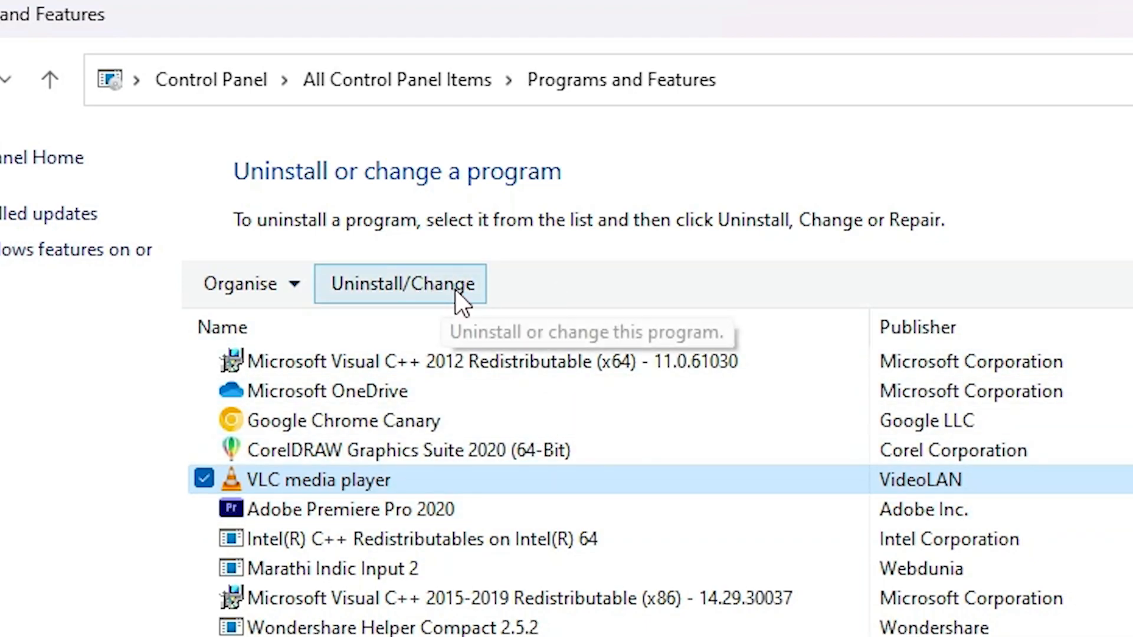
{"action": "mouse_move", "coordinate": [423, 300]}
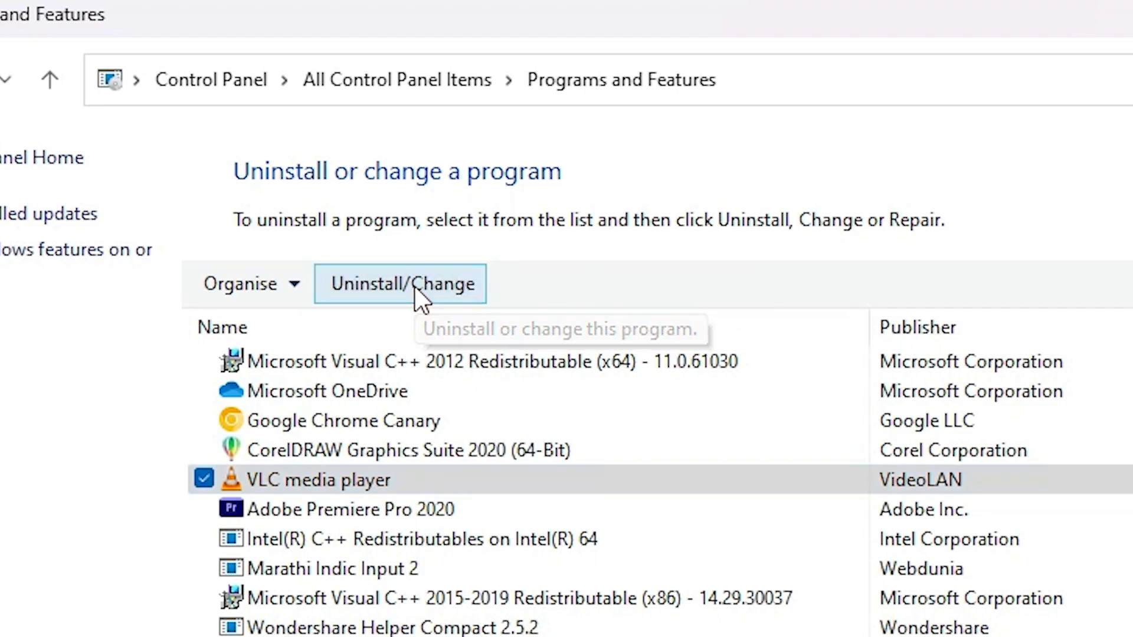
{"action": "left_click", "coordinate": [400, 283]}
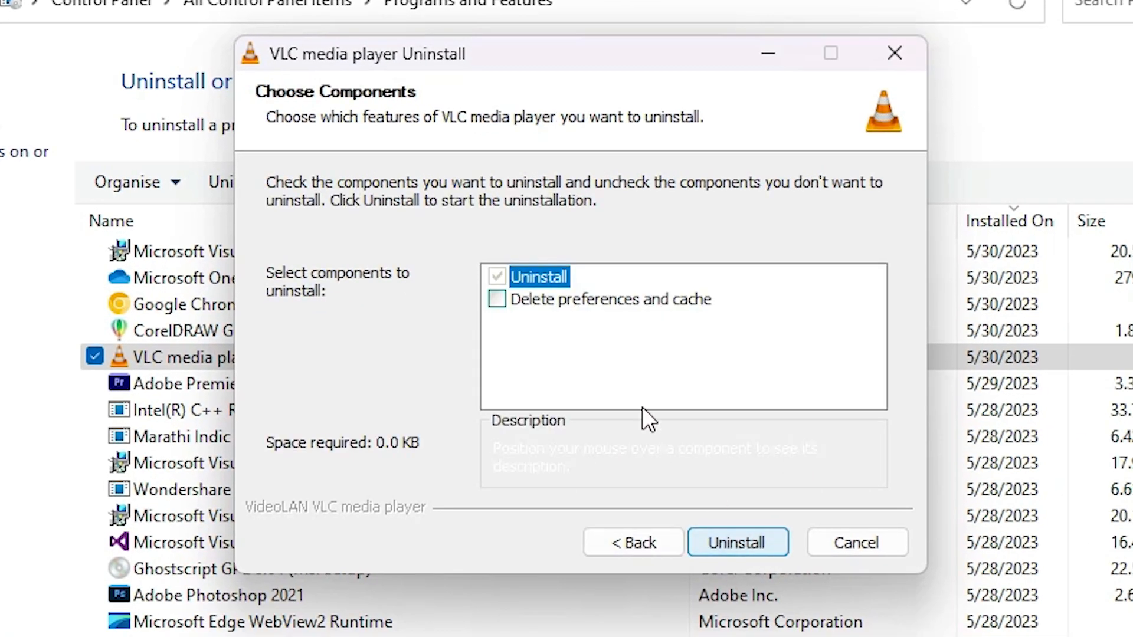
- Uninstall VLC media player with 'Delete preferences and cache' ticked
{"action": "left_click", "coordinate": [497, 299]}
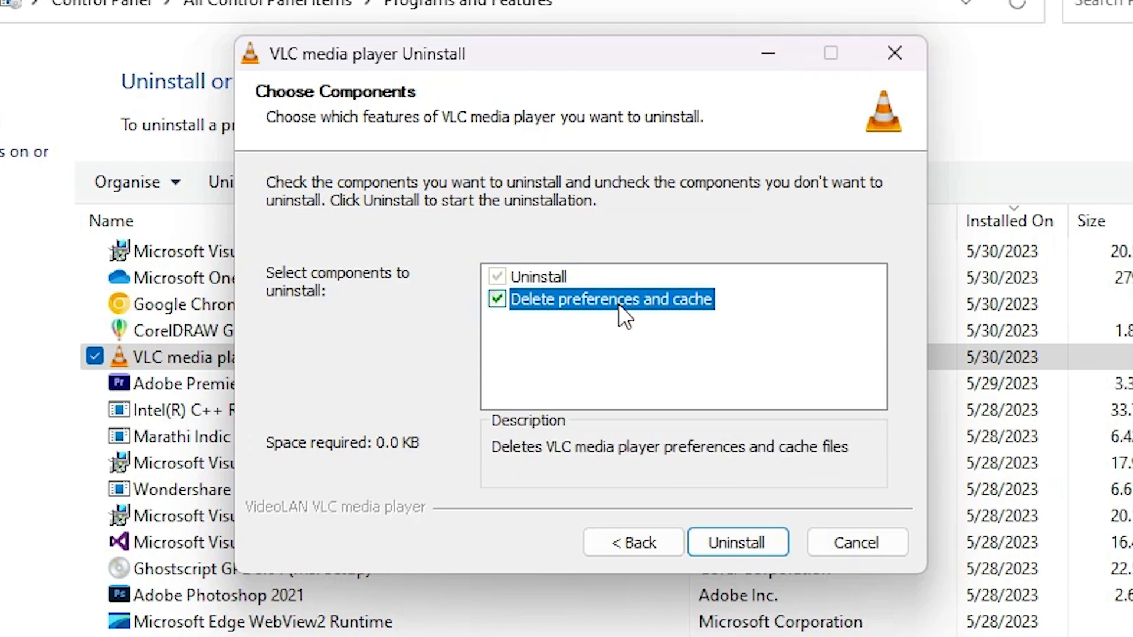
{"action": "mouse_move", "coordinate": [737, 543]}
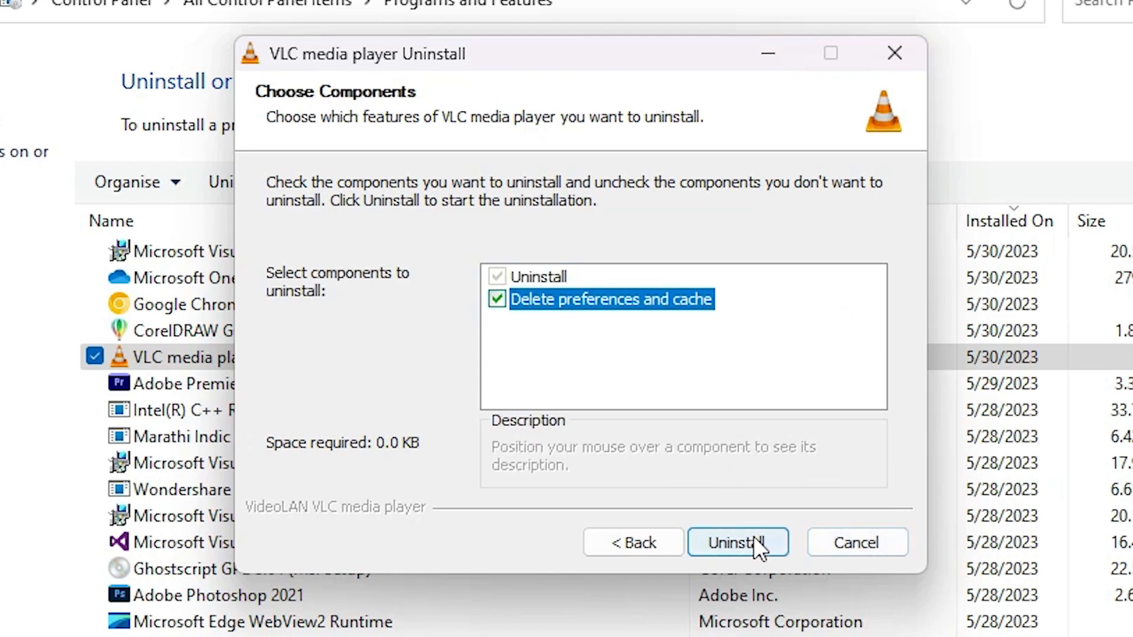
{"action": "left_click", "coordinate": [738, 543]}
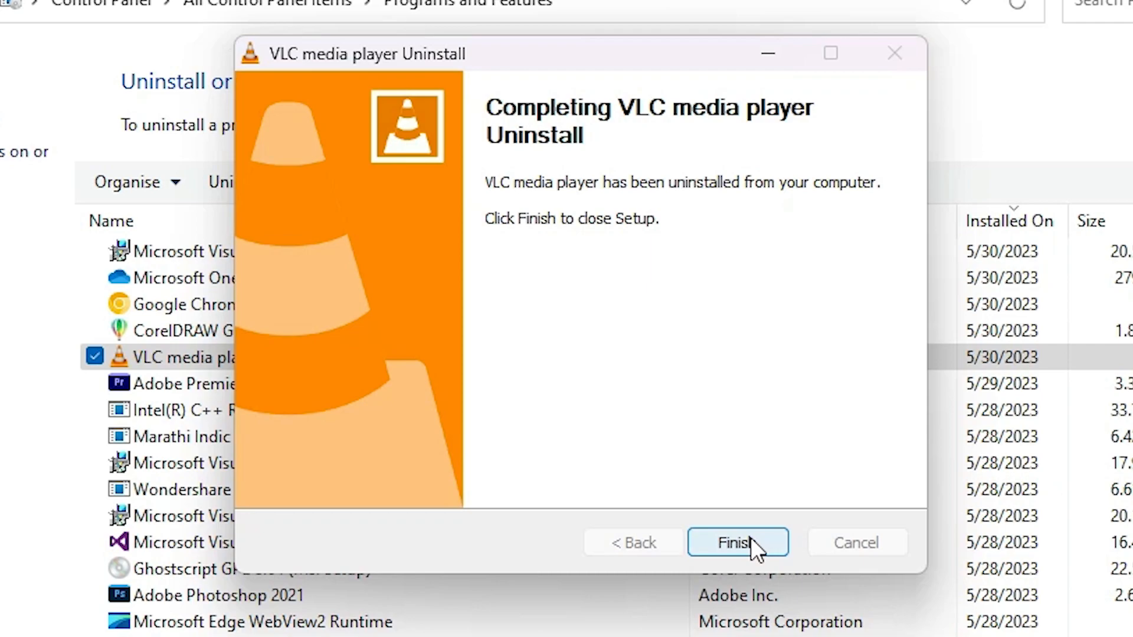
- Finish the VLC uninstaller and close the Programs and Features window
{"action": "left_click", "coordinate": [737, 543]}
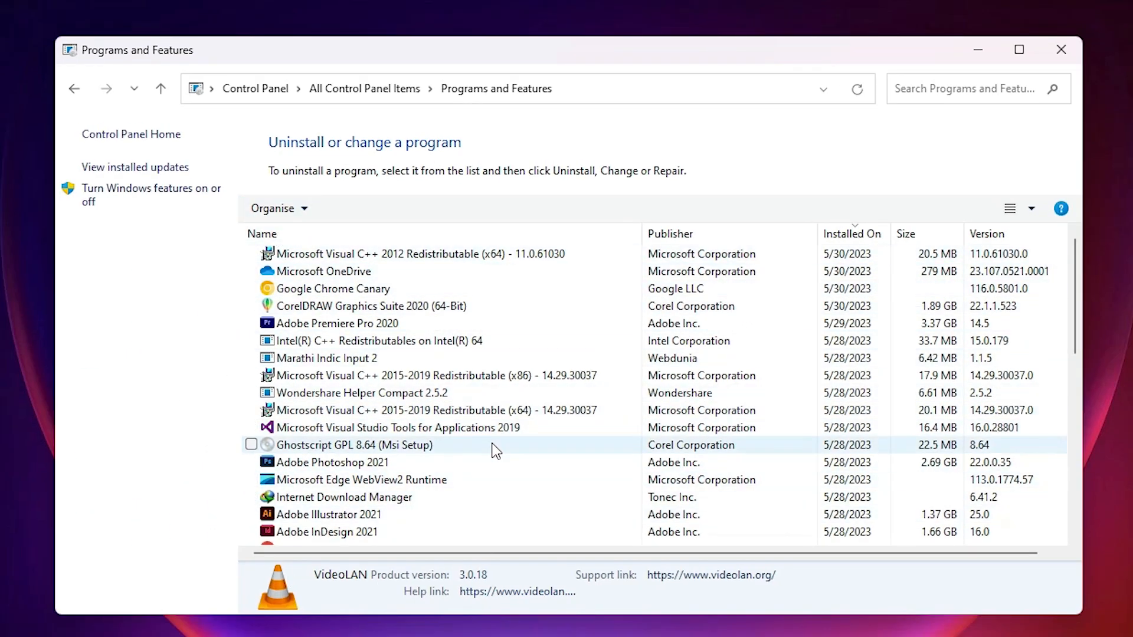
{"action": "left_click", "coordinate": [1060, 49]}
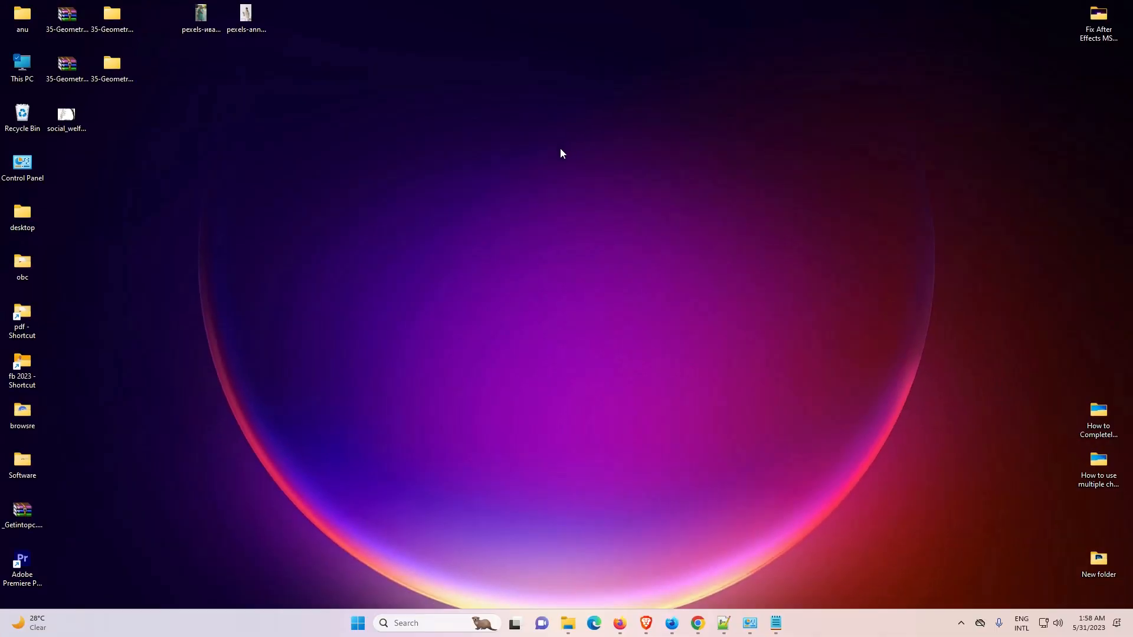